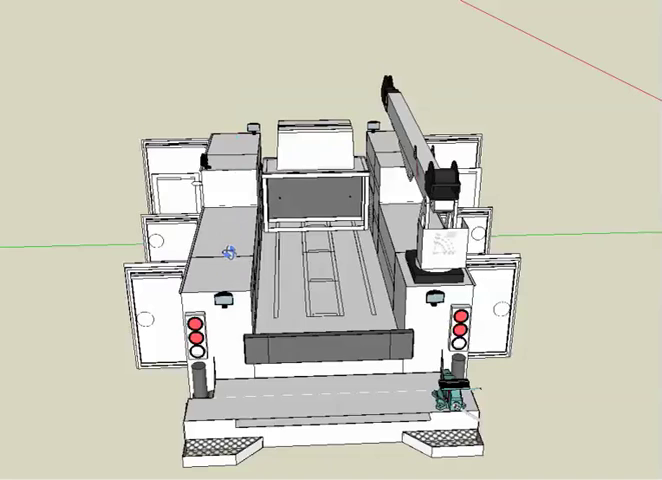
pyautogui.moveTo(368, 222)
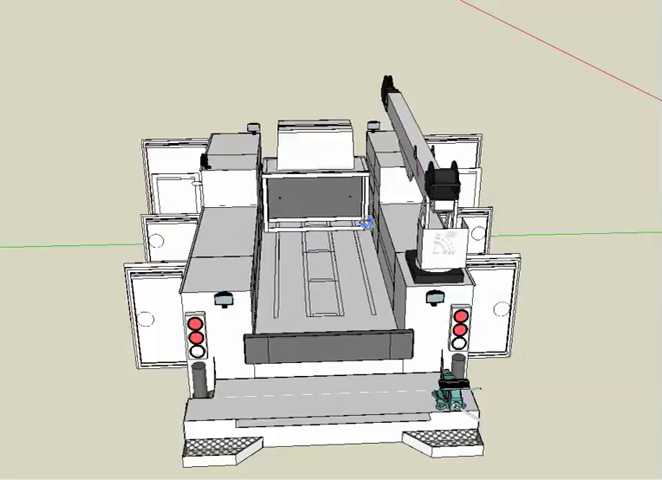